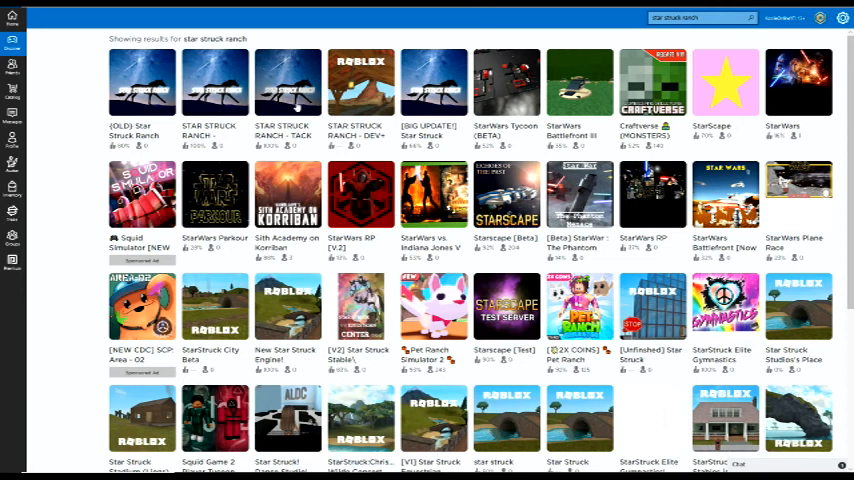
mouse_move(360, 84)
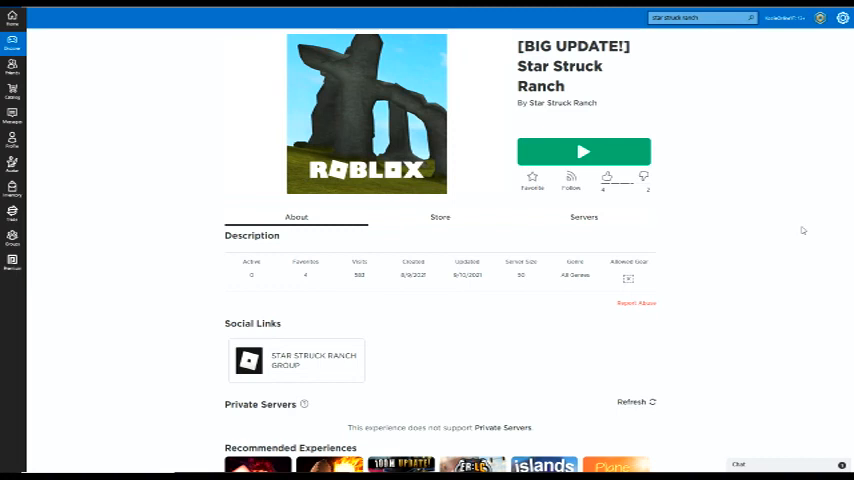
mouse_move(672, 168)
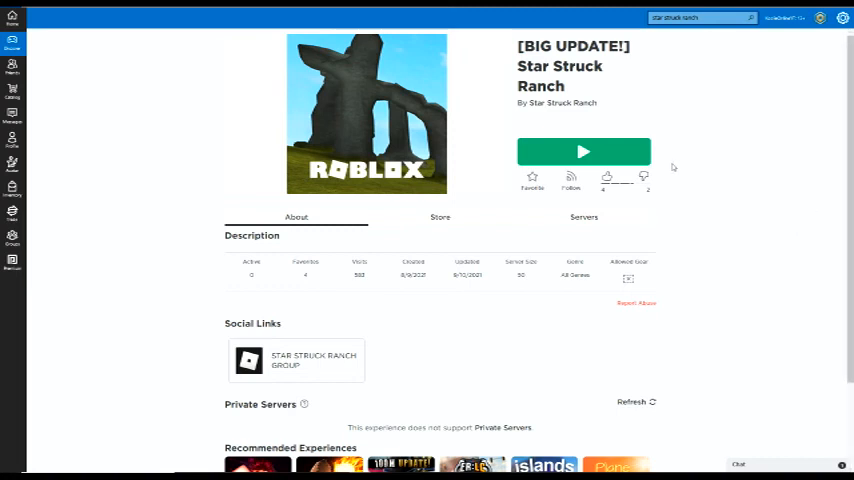
mouse_move(756, 234)
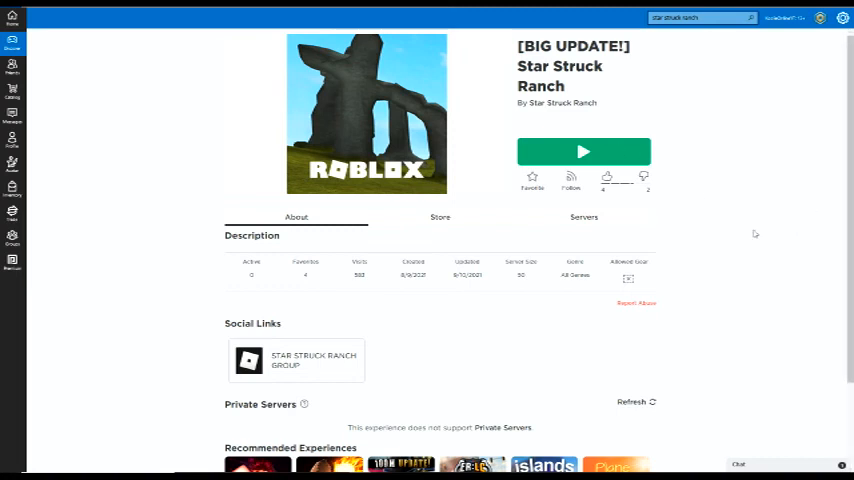
left_click(584, 152)
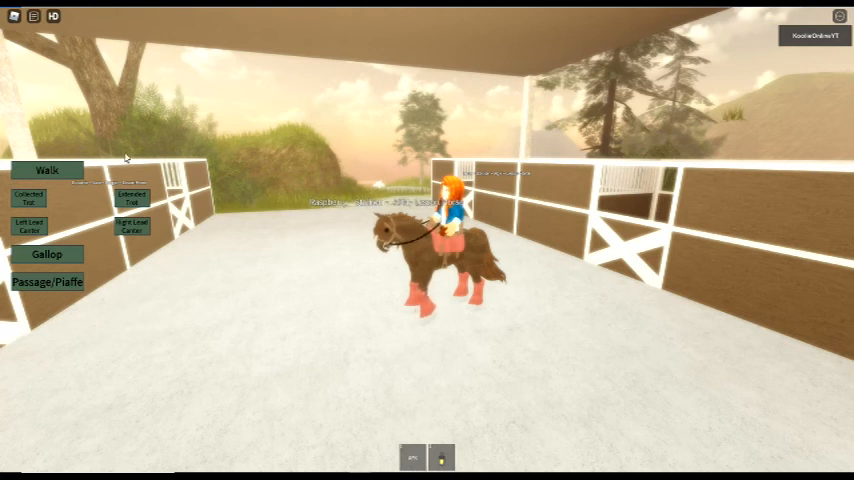
- Turn the lesson horse around inside the covered arena and head toward the open end
left_click(48, 280)
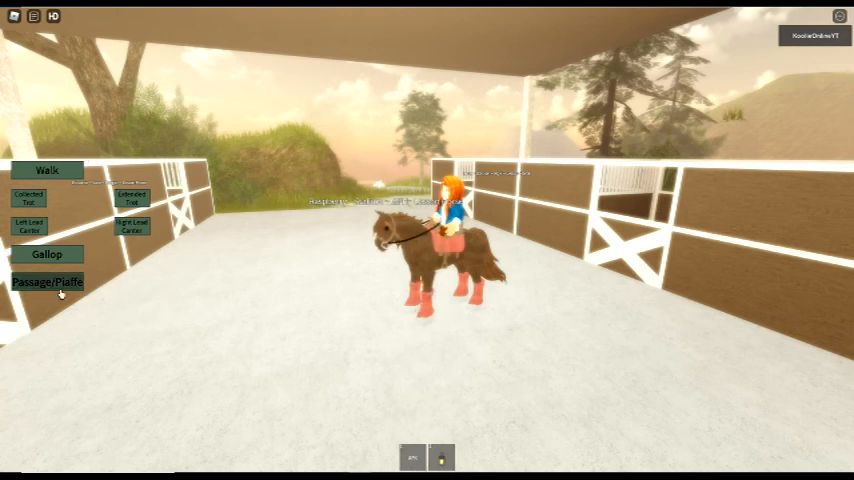
mouse_move(800, 368)
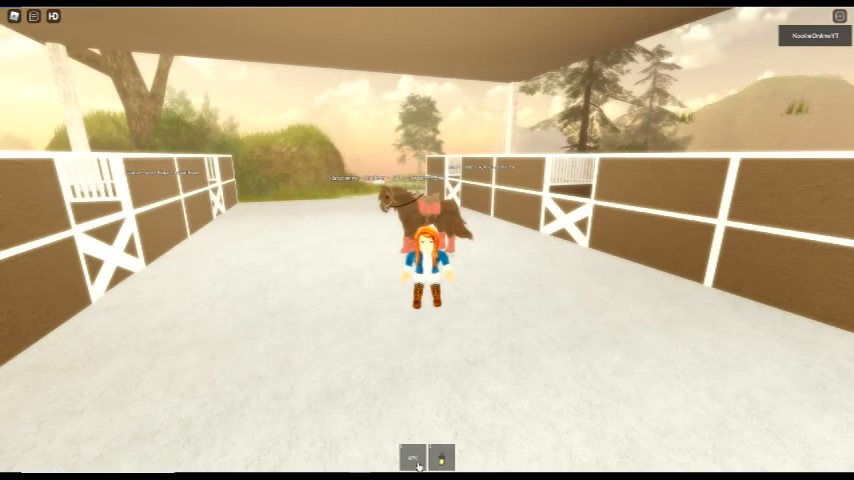
left_click(412, 456)
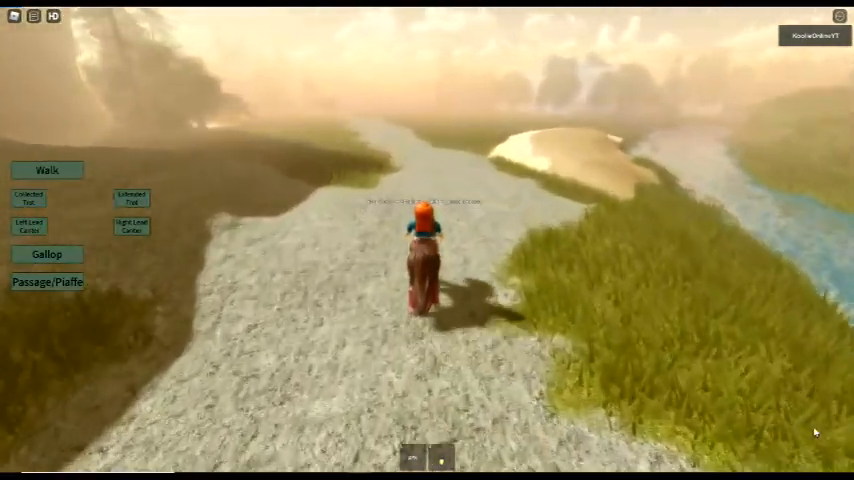
- Walk the horse forward along the gravel trail beside the stream toward the pond
key("w")
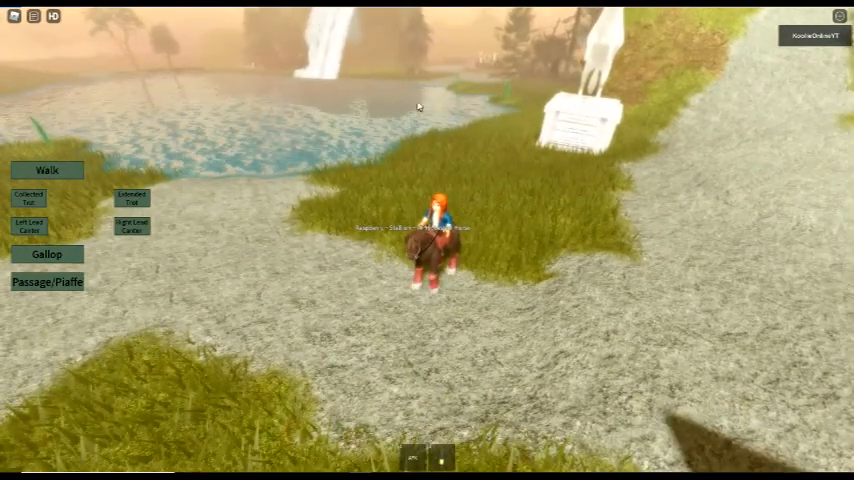
mouse_move(832, 376)
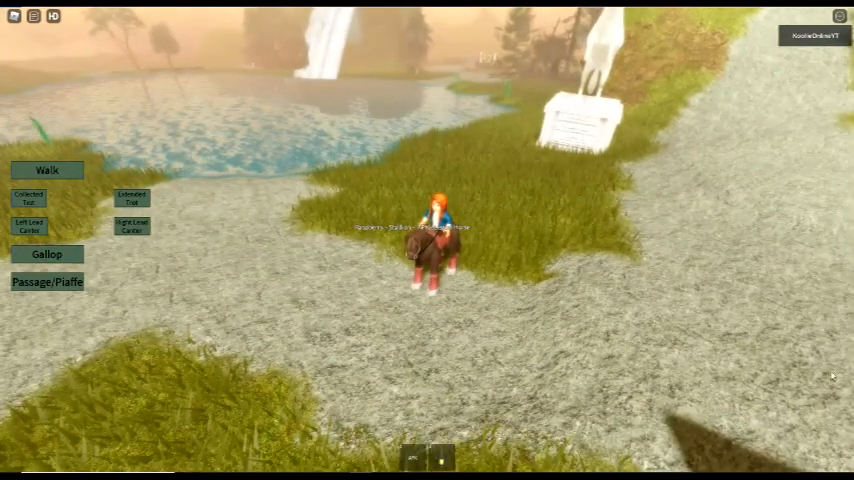